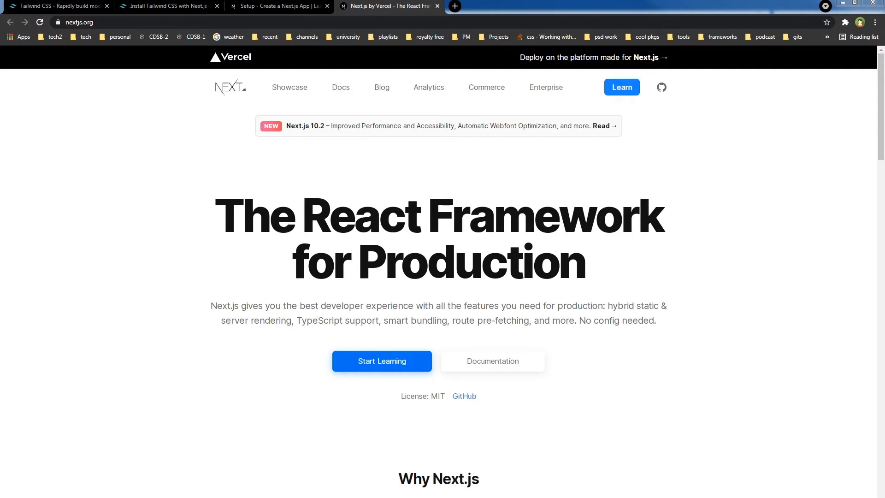
# Step: Open the Next.js Learn tutorial and scroll to the create-next-app and npm run dev commands
pyautogui.click(381, 360)
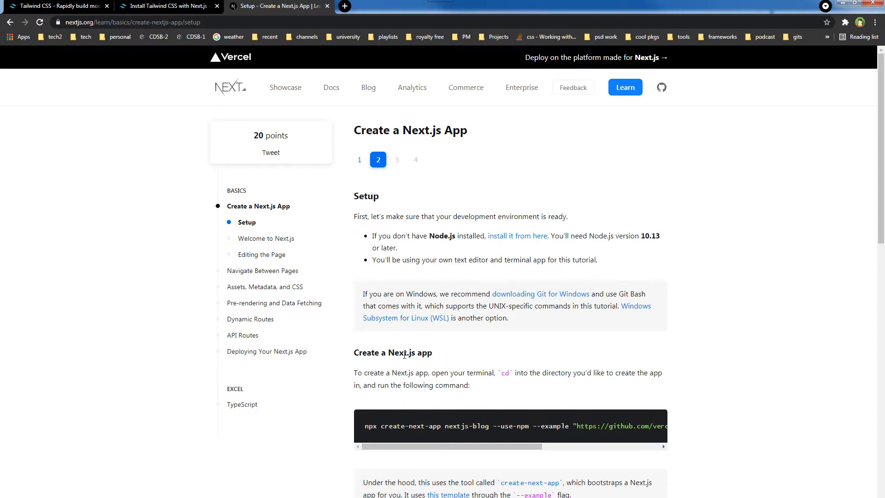
pyautogui.scroll(-3)
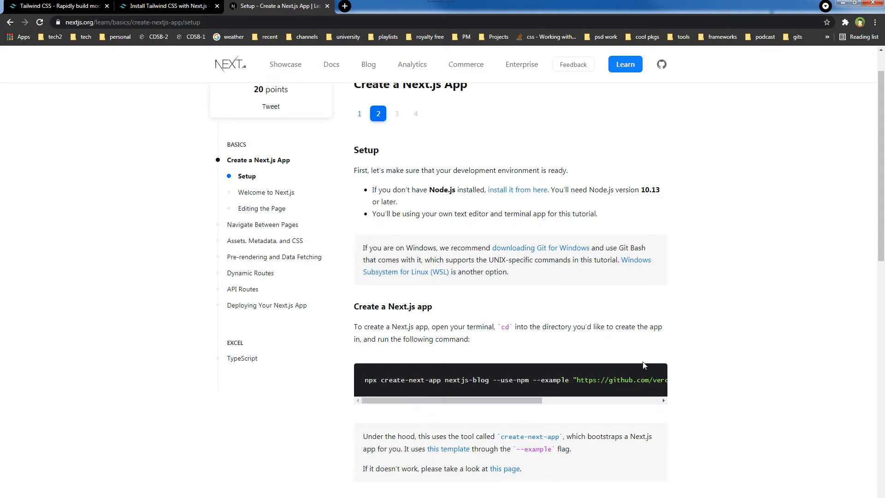
pyautogui.scroll(-3)
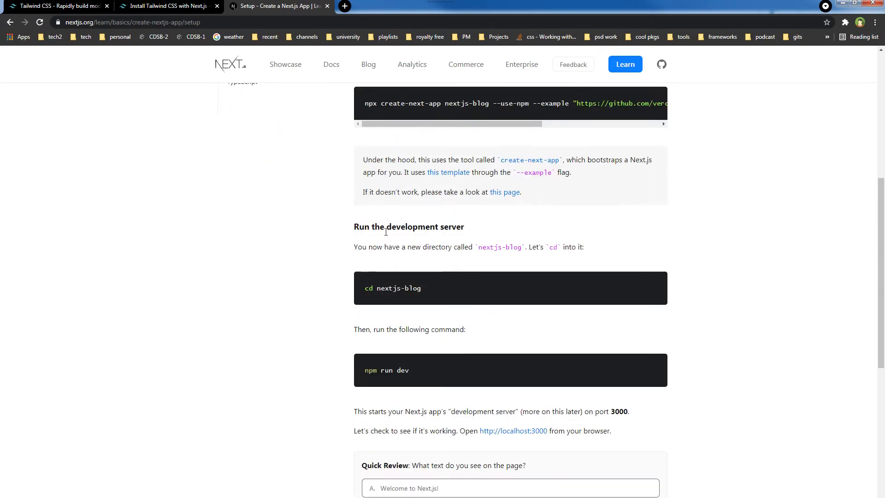
pyautogui.moveTo(374, 369)
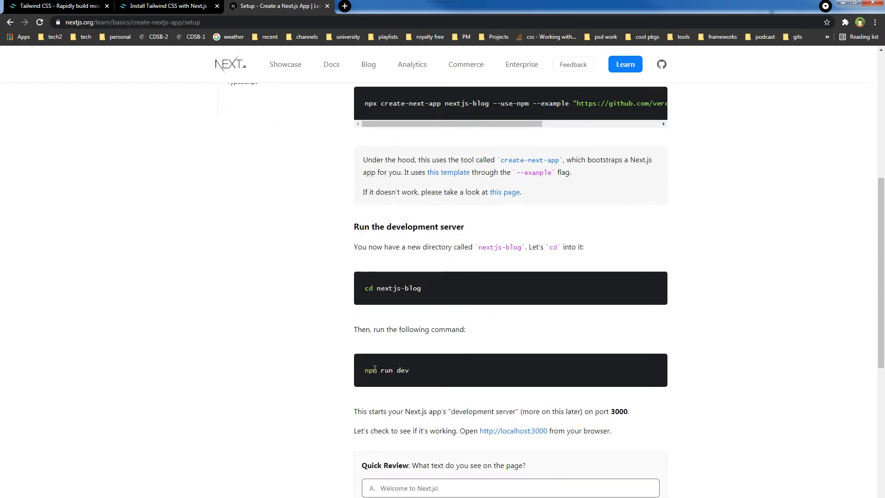
pyautogui.moveTo(209, 394)
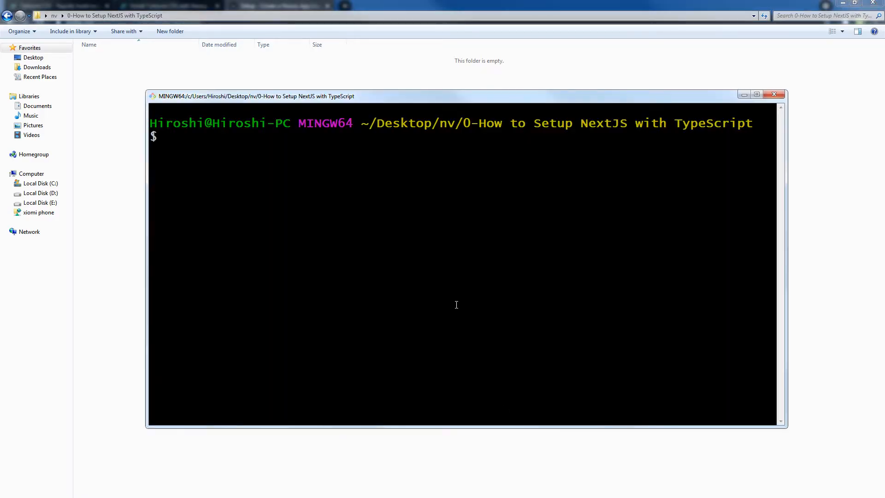
pyautogui.moveTo(354, 150)
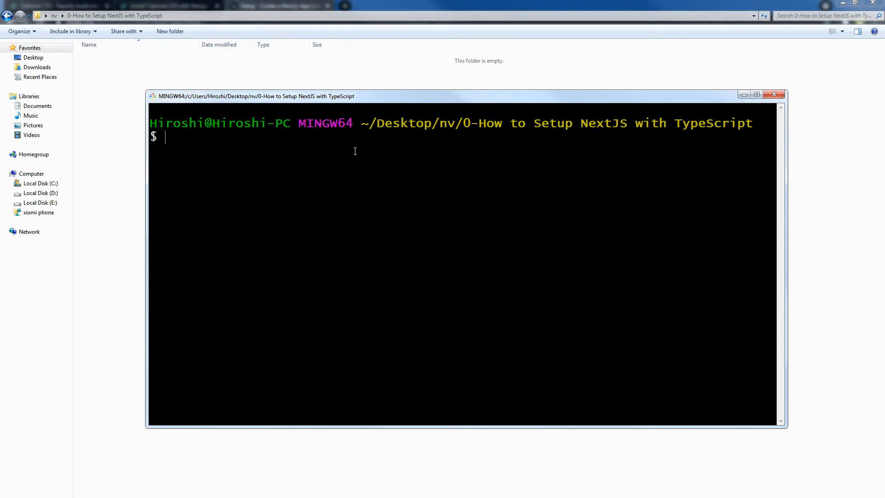
# Step: Run npx create-next-app to generate the next-app project and install its packages
pyautogui.write('npx')
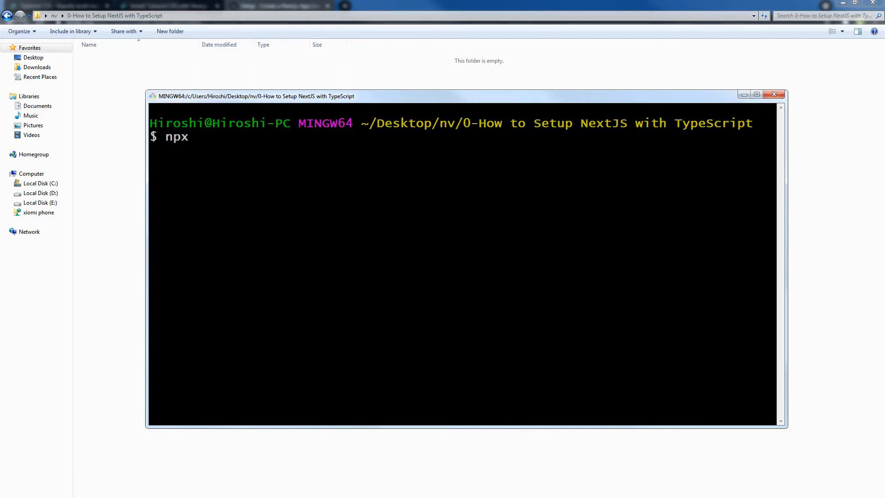
pyautogui.write('create-')
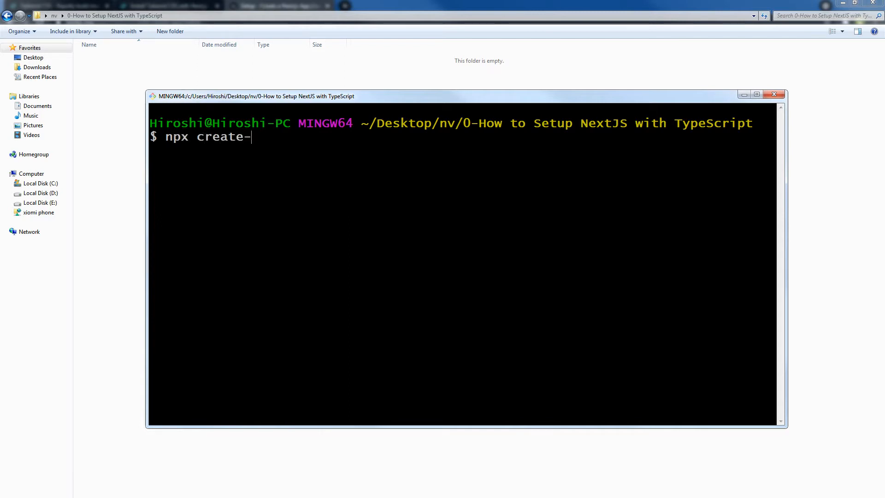
pyautogui.write('next')
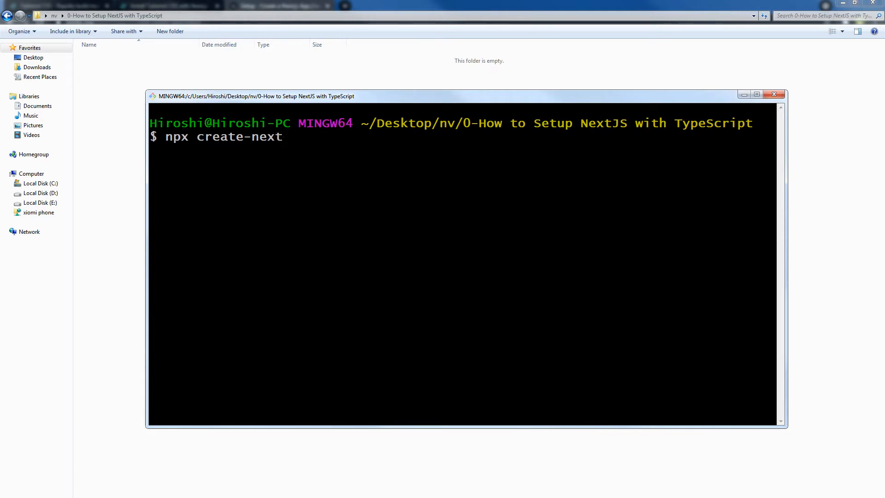
pyautogui.write('-app')
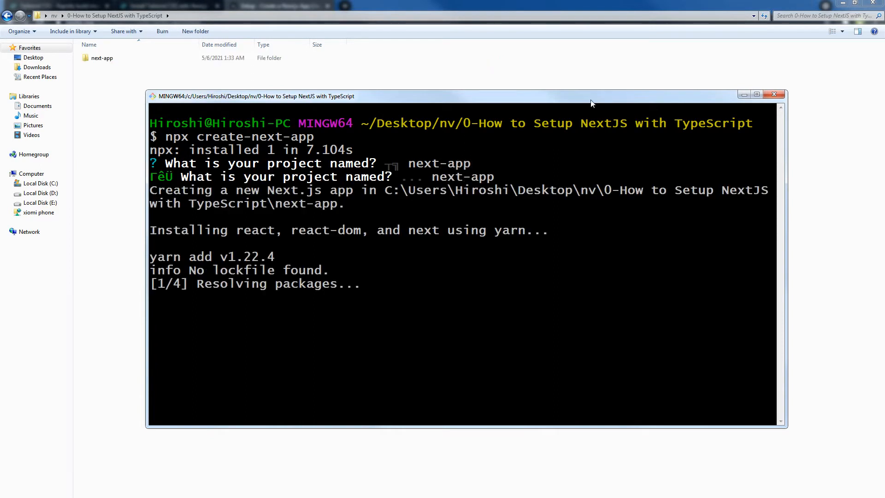
pyautogui.click(756, 94)
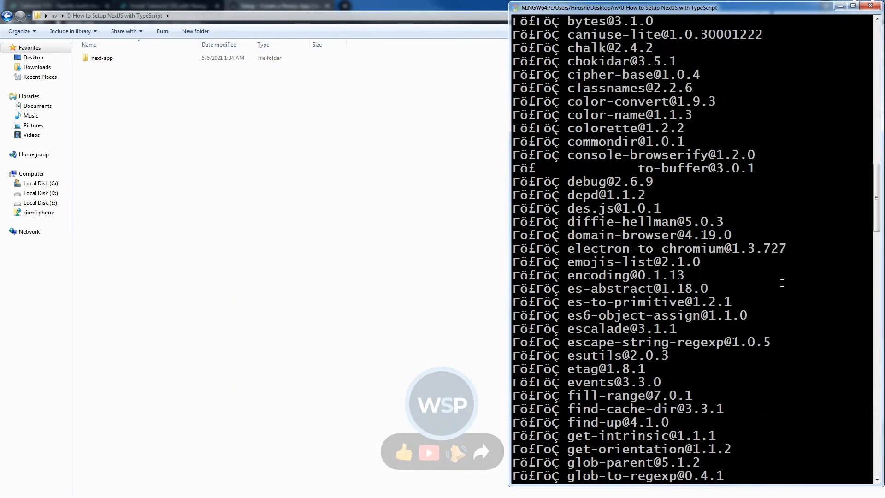
pyautogui.scroll(-3)
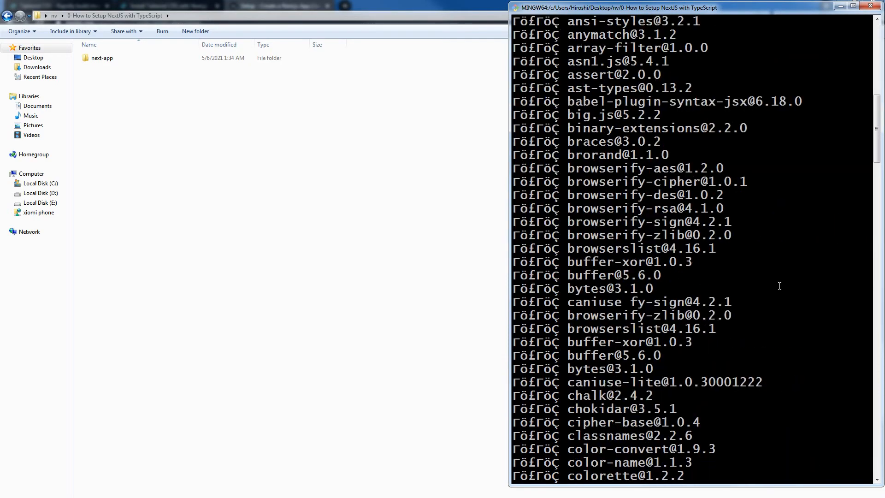
pyautogui.scroll(-3)
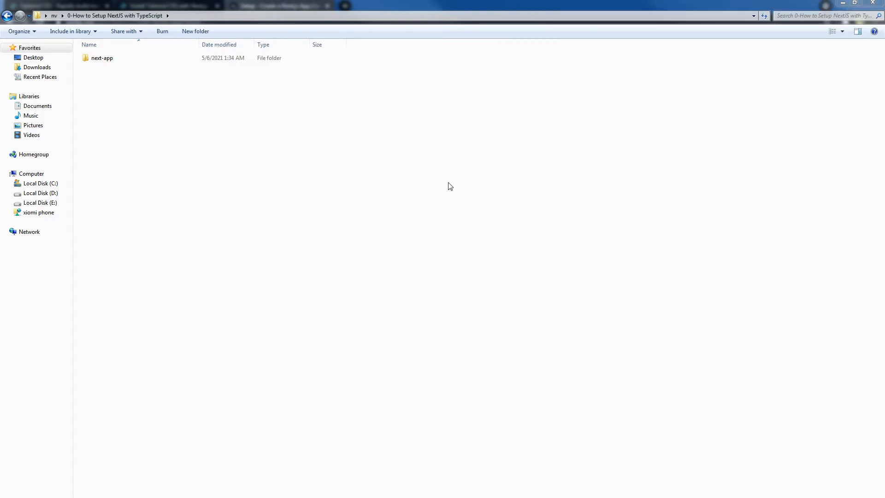
# Step: Open the next-app folder and launch Git Bash Here inside it
pyautogui.doubleClick(102, 58)
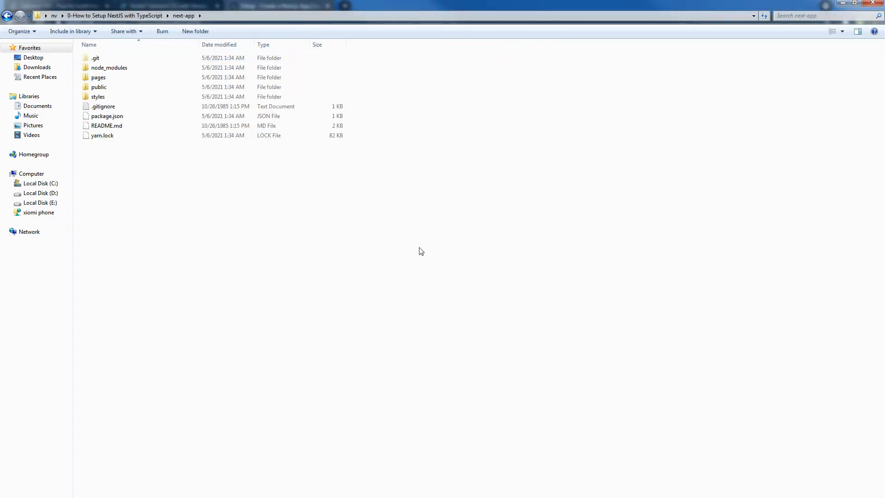
pyautogui.rightClick(420, 251)
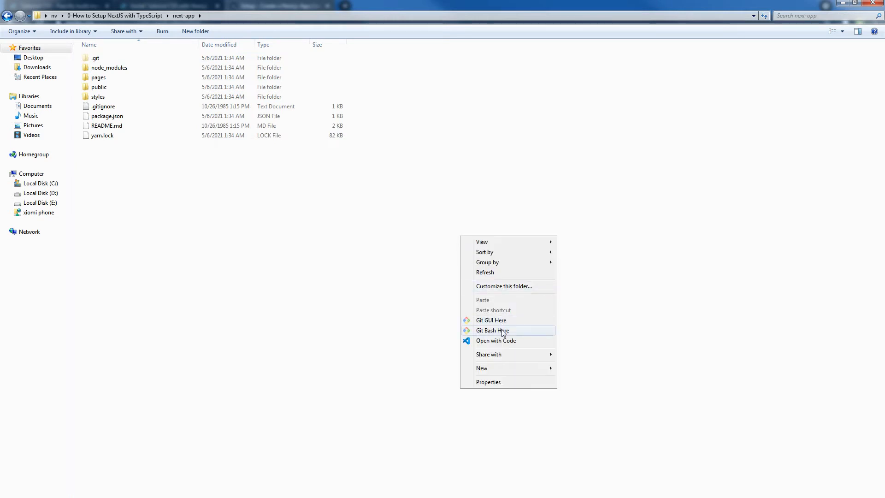
pyautogui.click(491, 330)
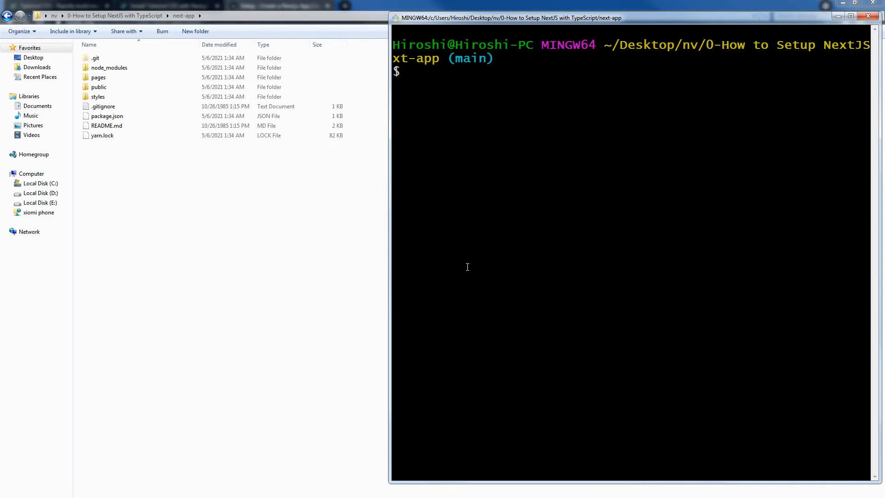
# Step: Create an empty tsconfig.json with touch, then begin typing yarn dev
pyautogui.write('touc')
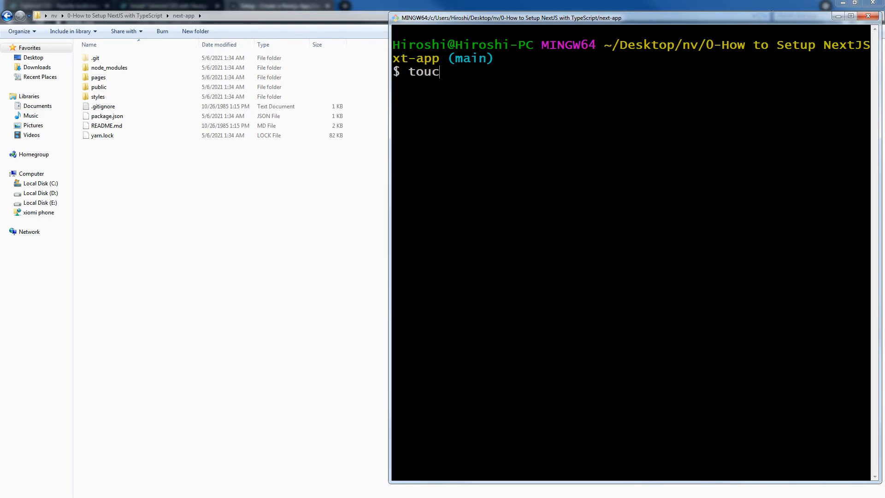
pyautogui.write('h ts')
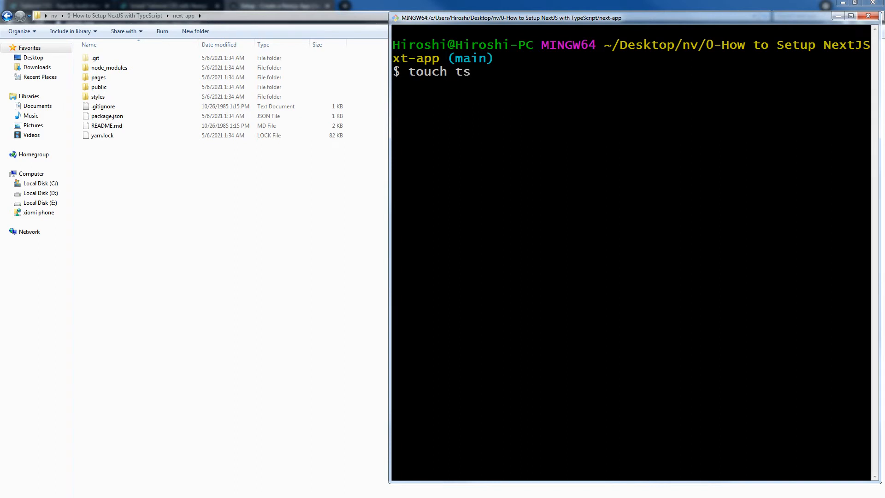
pyautogui.write('config')
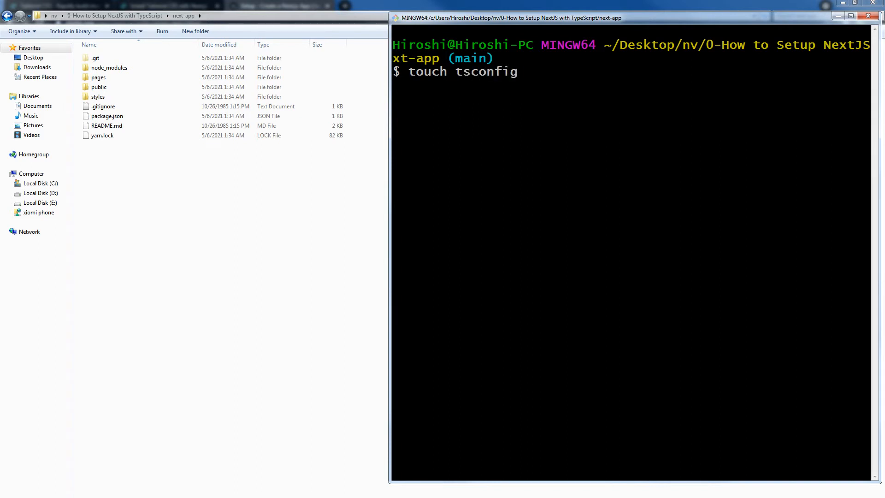
pyautogui.write('.json')
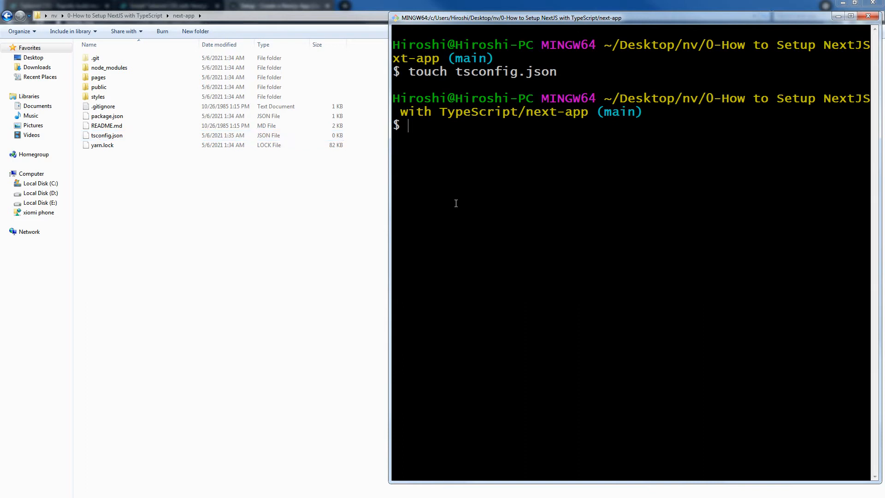
pyautogui.write('yarn dev')
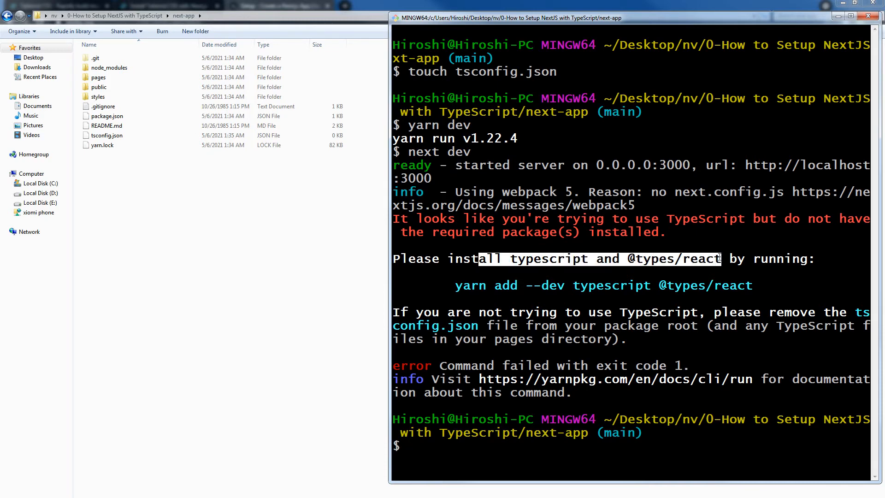
pyautogui.doubleClick(462, 284)
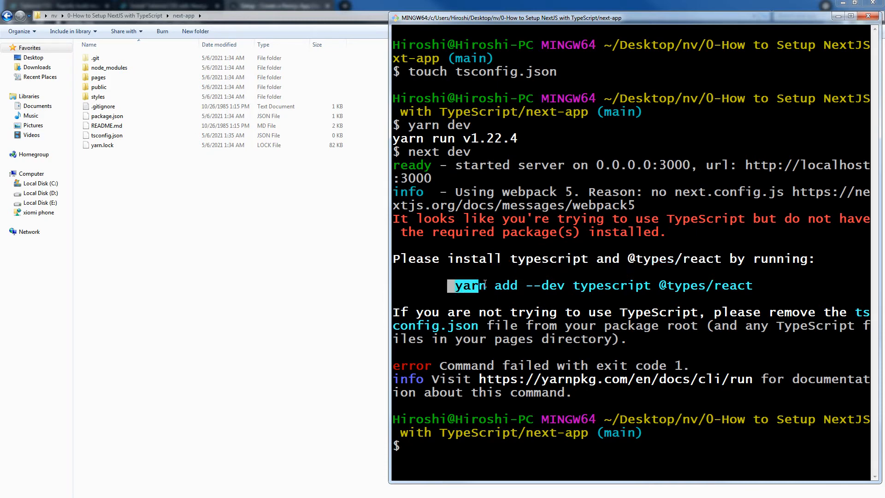
pyautogui.moveTo(451, 285); pyautogui.dragTo(752, 285)
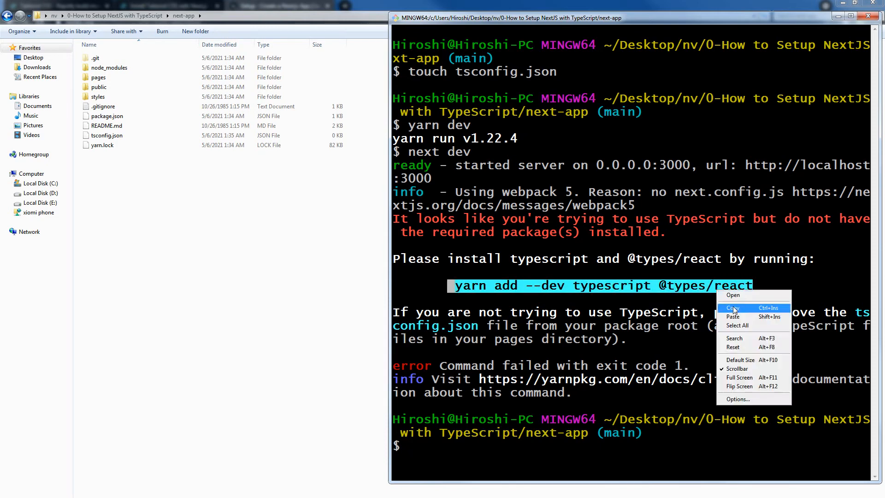
pyautogui.click(731, 295)
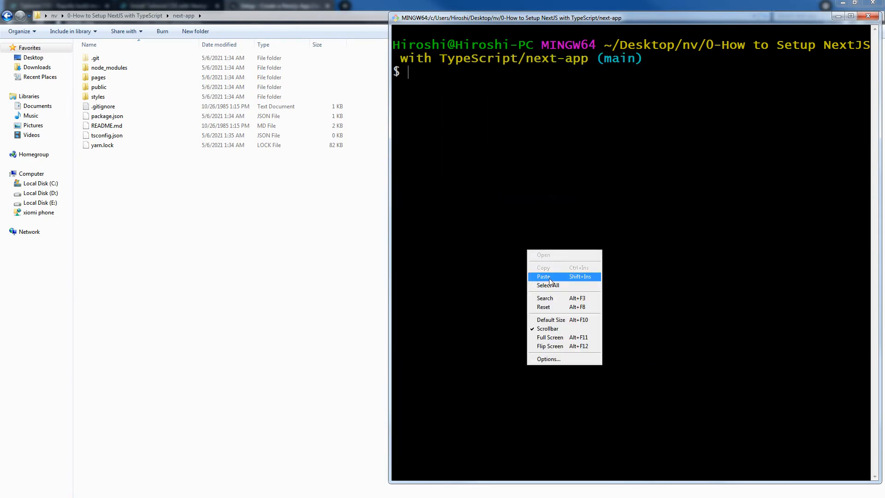
pyautogui.click(542, 276)
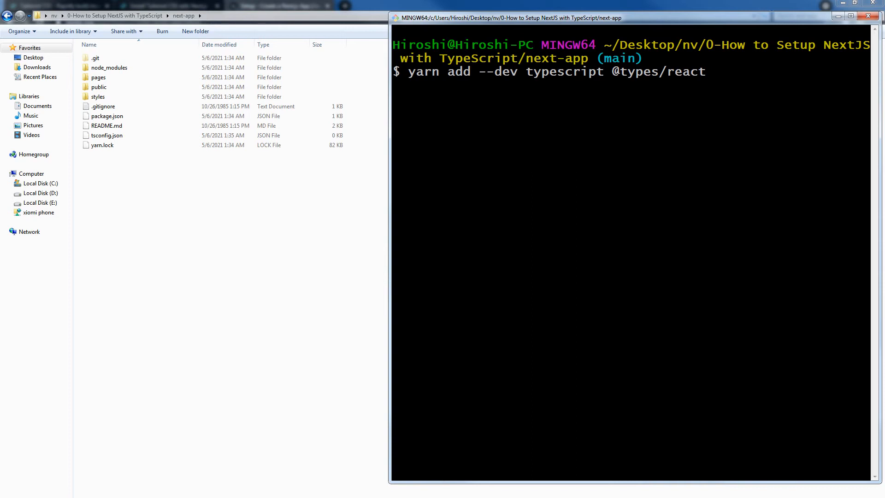
pyautogui.write('@')
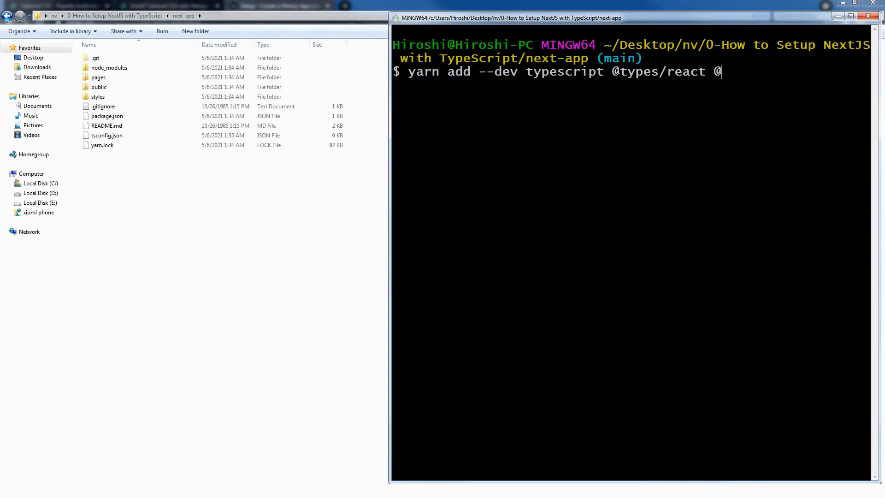
pyautogui.write('types')
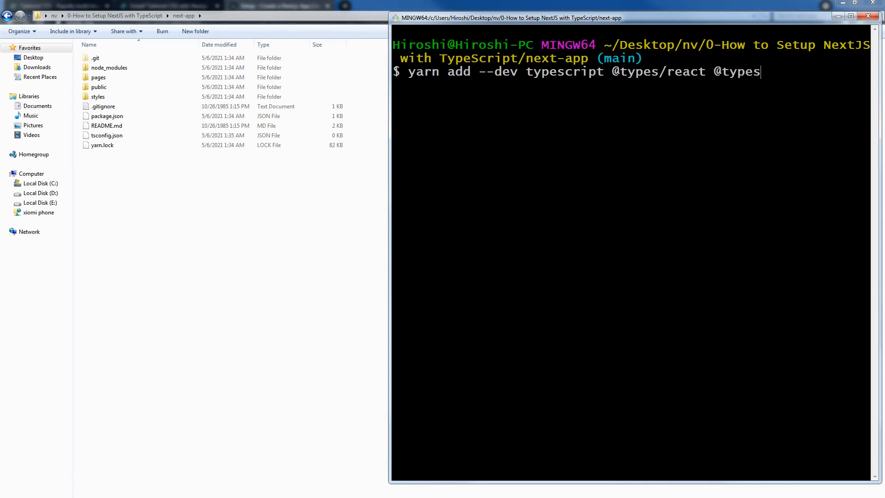
pyautogui.write('/nod')
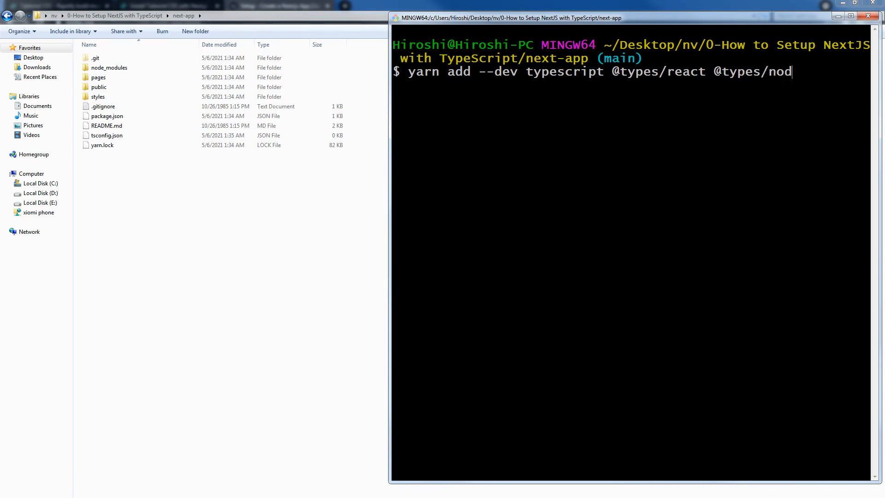
pyautogui.write('e')
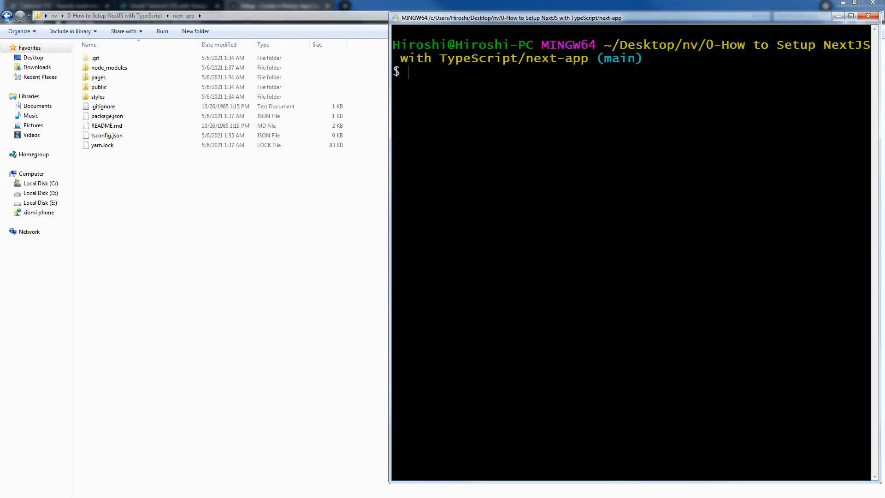
pyautogui.write('yarn add --dev typescript @types/react @types/node')
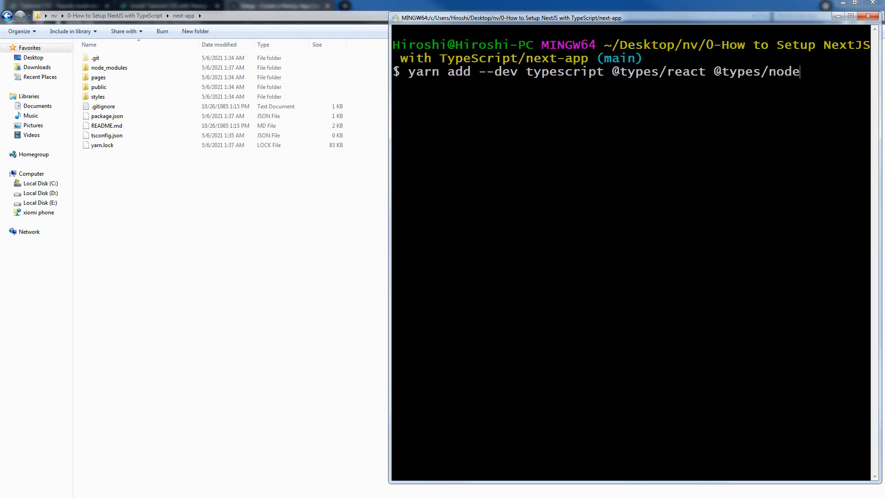
pyautogui.write('yarn dev')
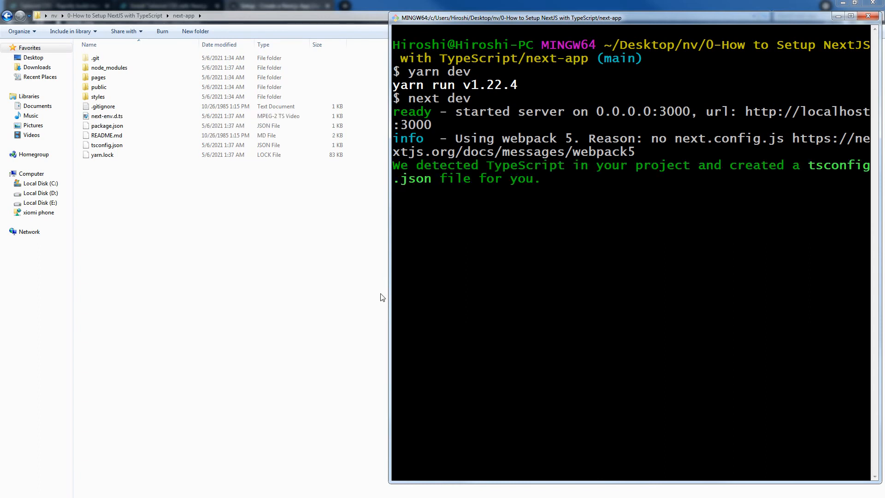
pyautogui.moveTo(390, 288); pyautogui.dragTo(296, 287)
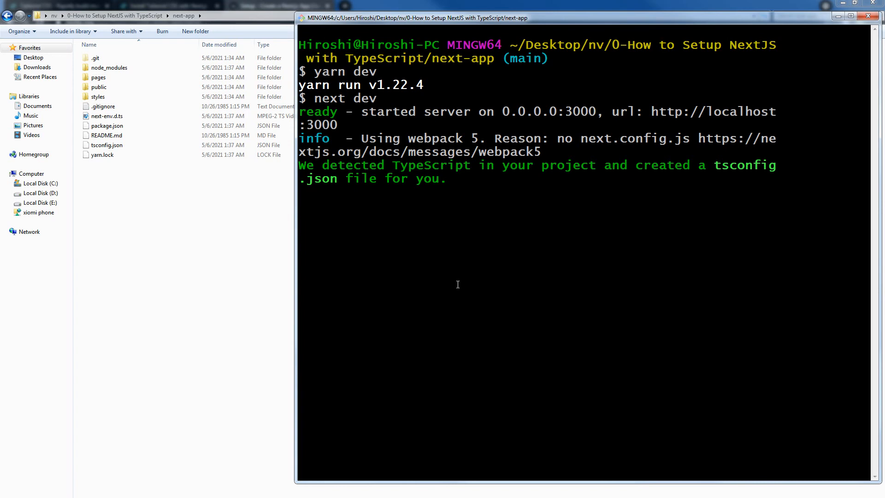
pyautogui.moveTo(650, 111)
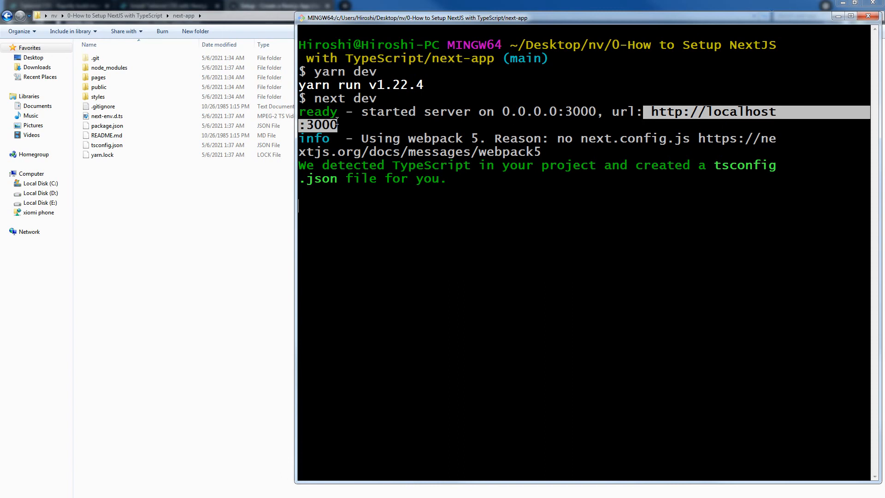
pyautogui.rightClick(339, 124)
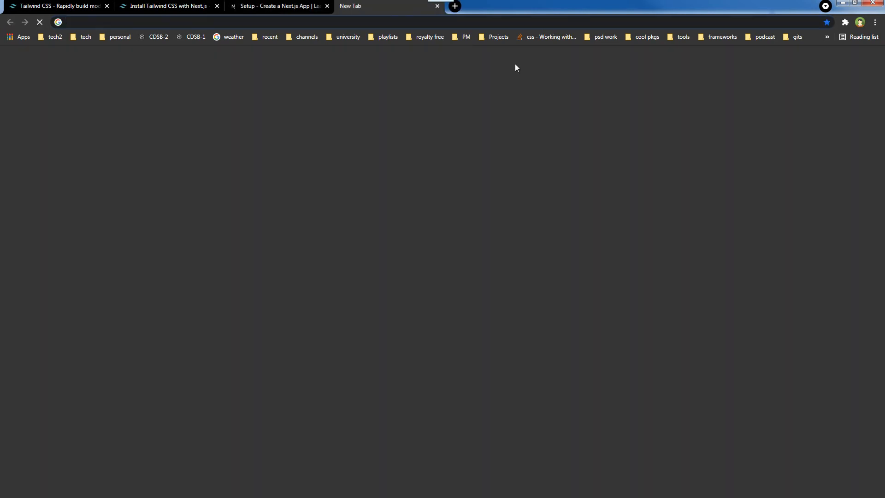
pyautogui.write('http://localhost:3000')
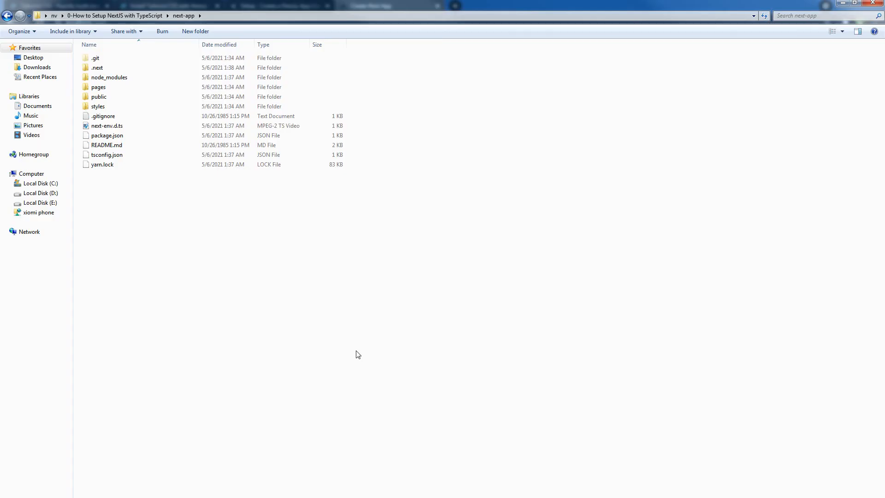
pyautogui.moveTo(110, 174)
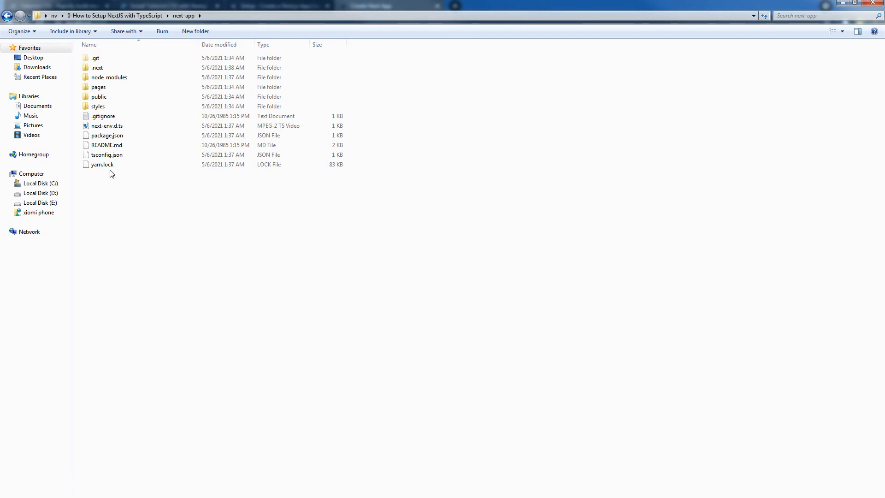
# Step: Open the generated tsconfig.json from the next-app folder in Visual Studio Code
pyautogui.click(106, 155)
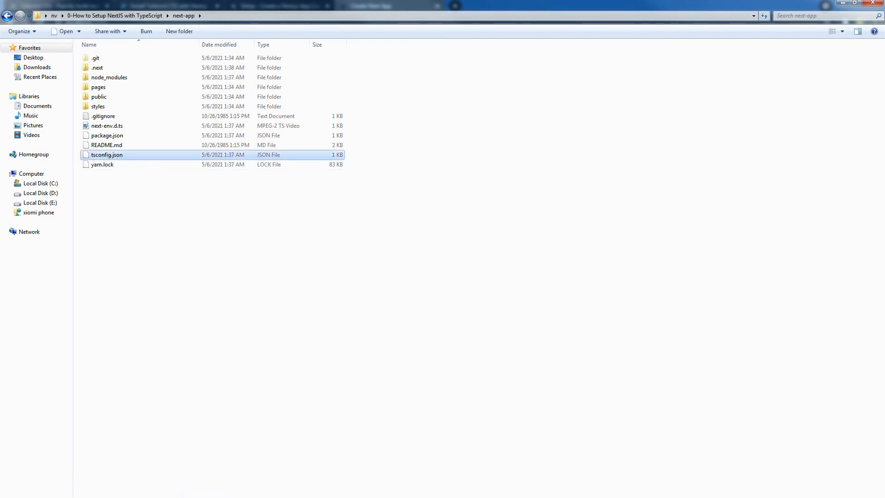
pyautogui.doubleClick(107, 154)
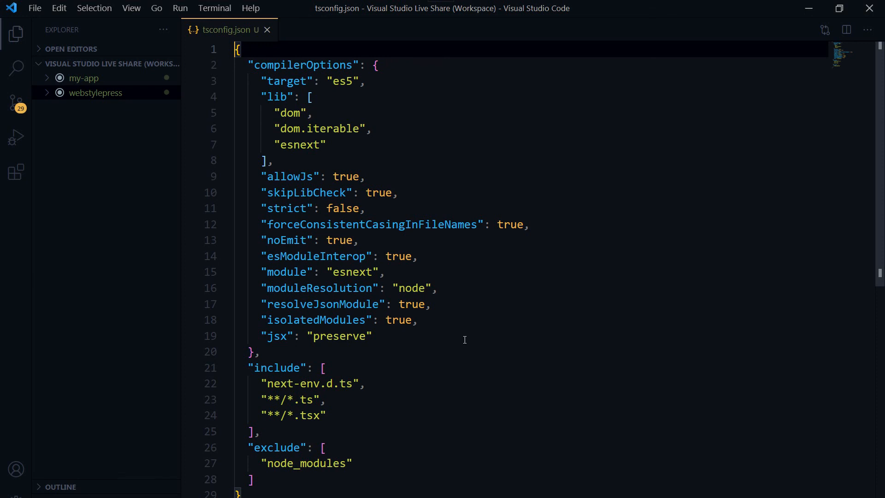
pyautogui.moveTo(464, 344)
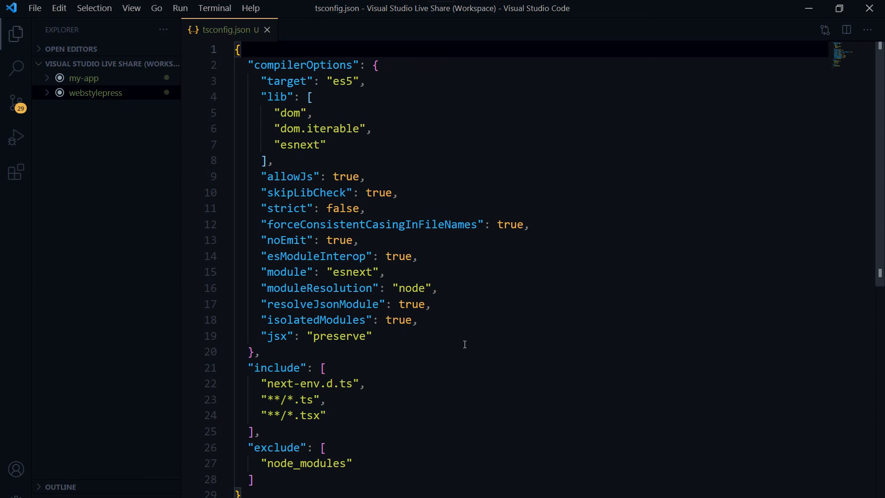